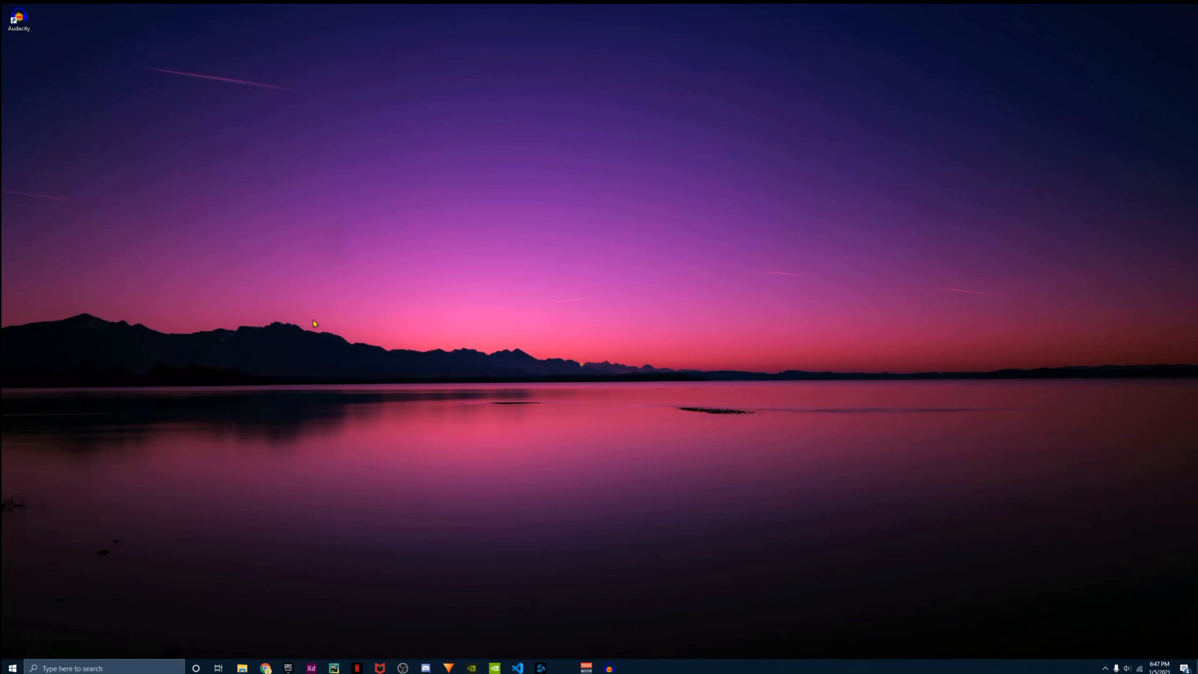
{"action": "mouse_move", "coordinate": [363, 447]}
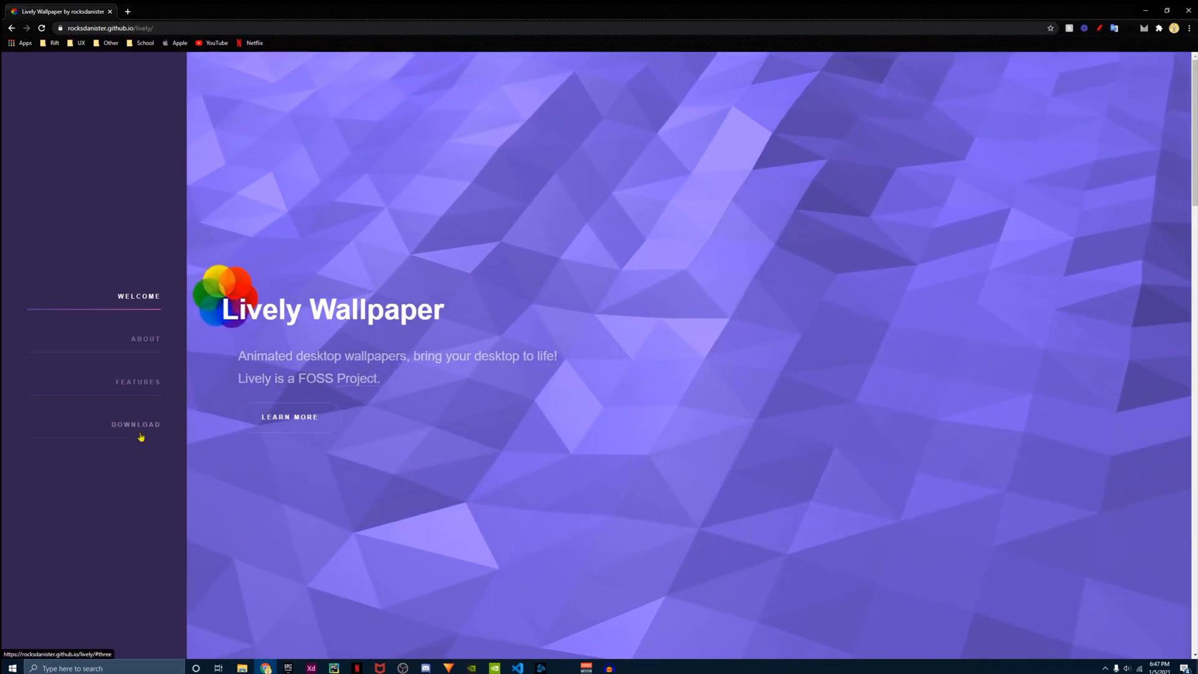
Step: Jump to the Download section showing the 1.1.7.0 installer and Microsoft Store options
{"action": "left_click", "coordinate": [135, 425]}
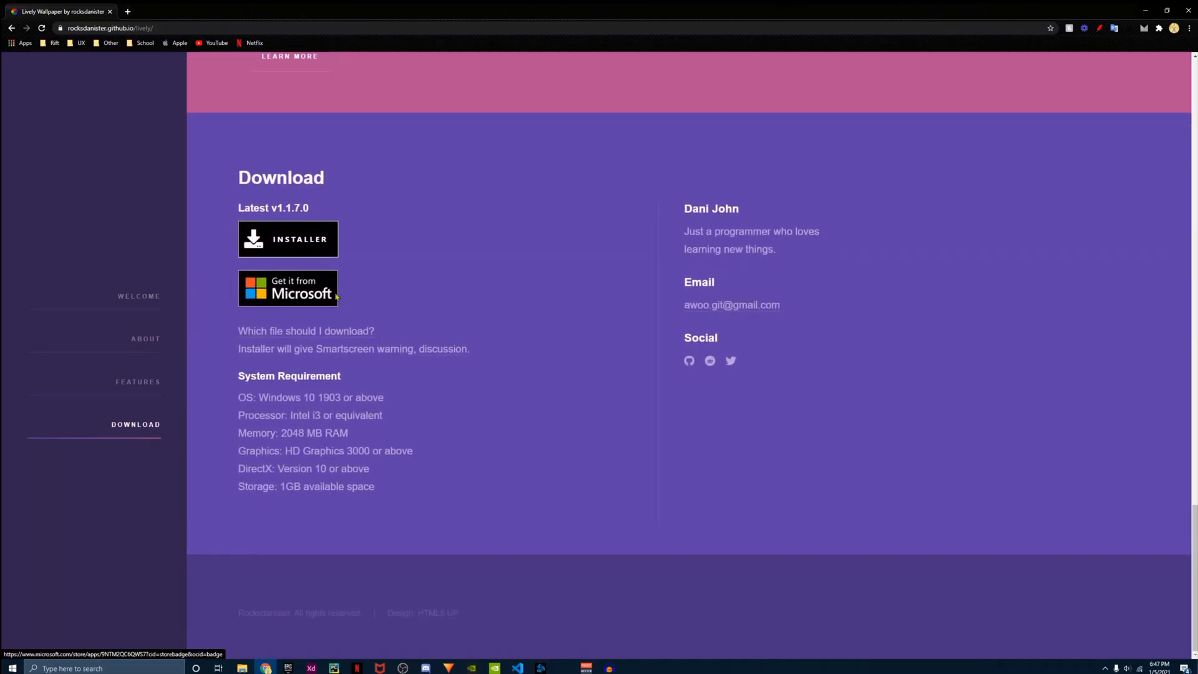
{"action": "mouse_move", "coordinate": [309, 247]}
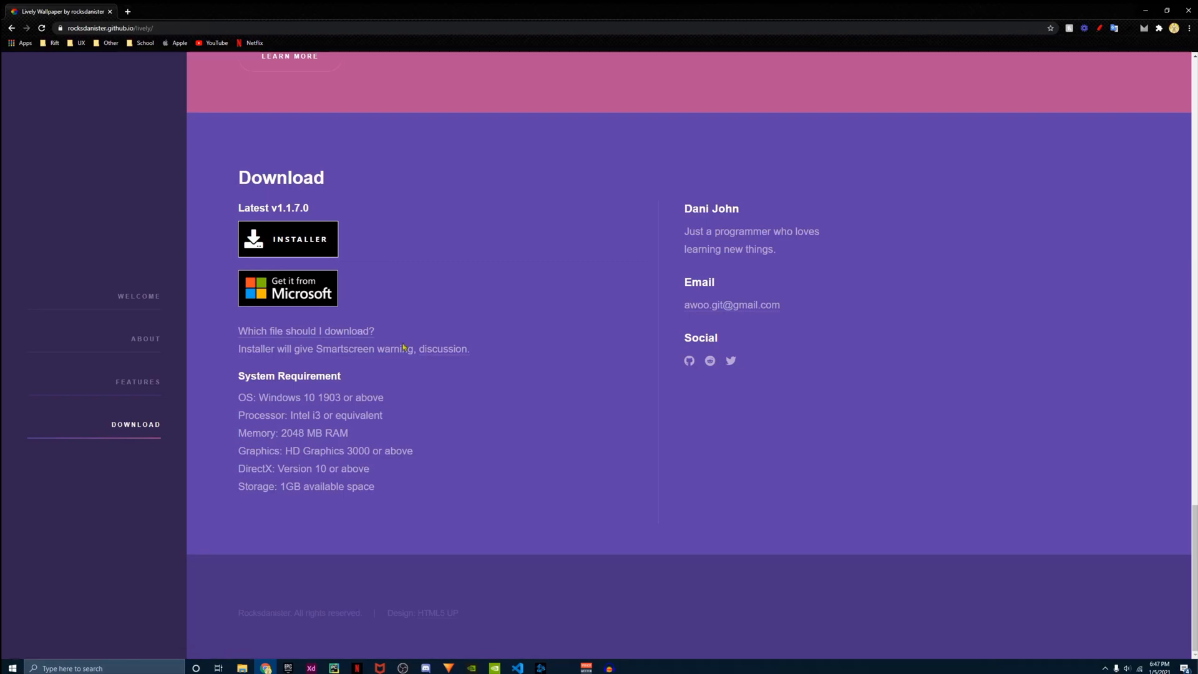
{"action": "mouse_move", "coordinate": [424, 339]}
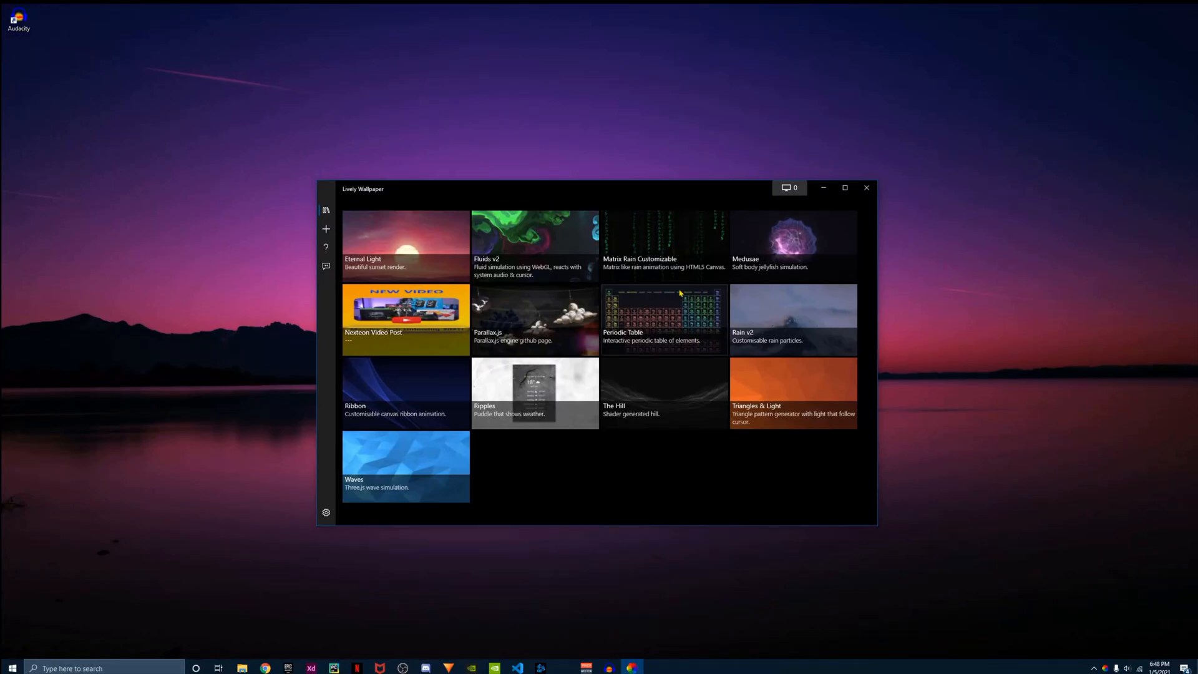
Step: Show the Library page listing Eternal Light, Fluids v2, Periodic Table and Waves
{"action": "left_click", "coordinate": [845, 188]}
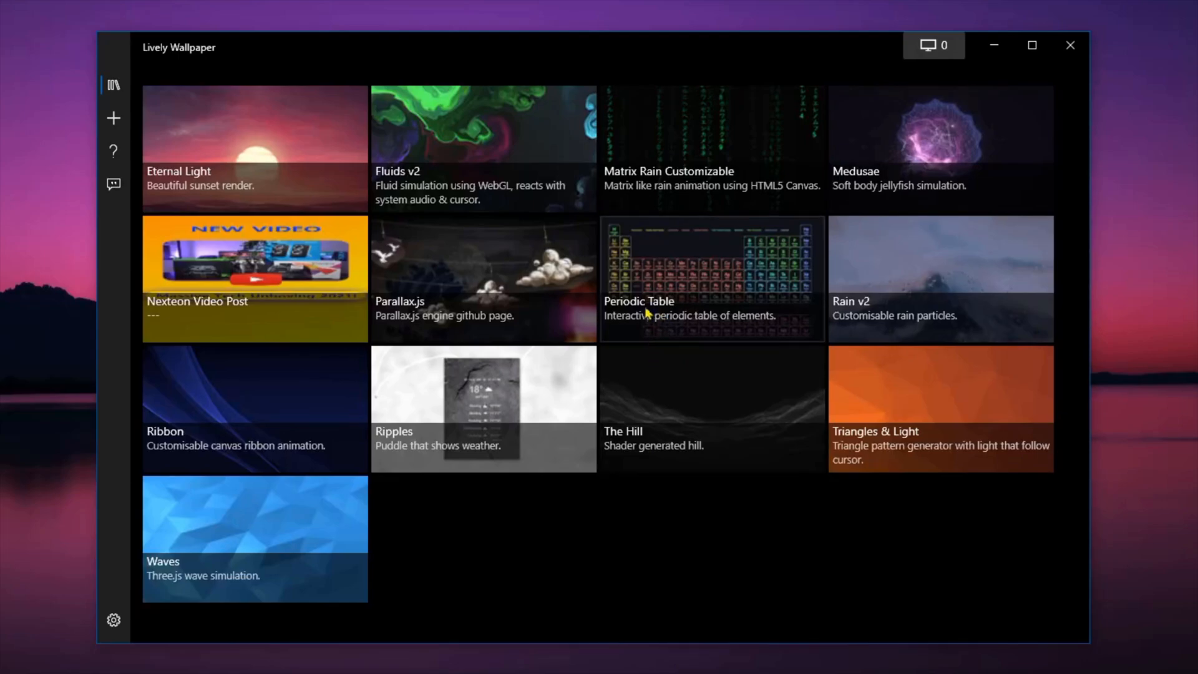
{"action": "mouse_move", "coordinate": [931, 298]}
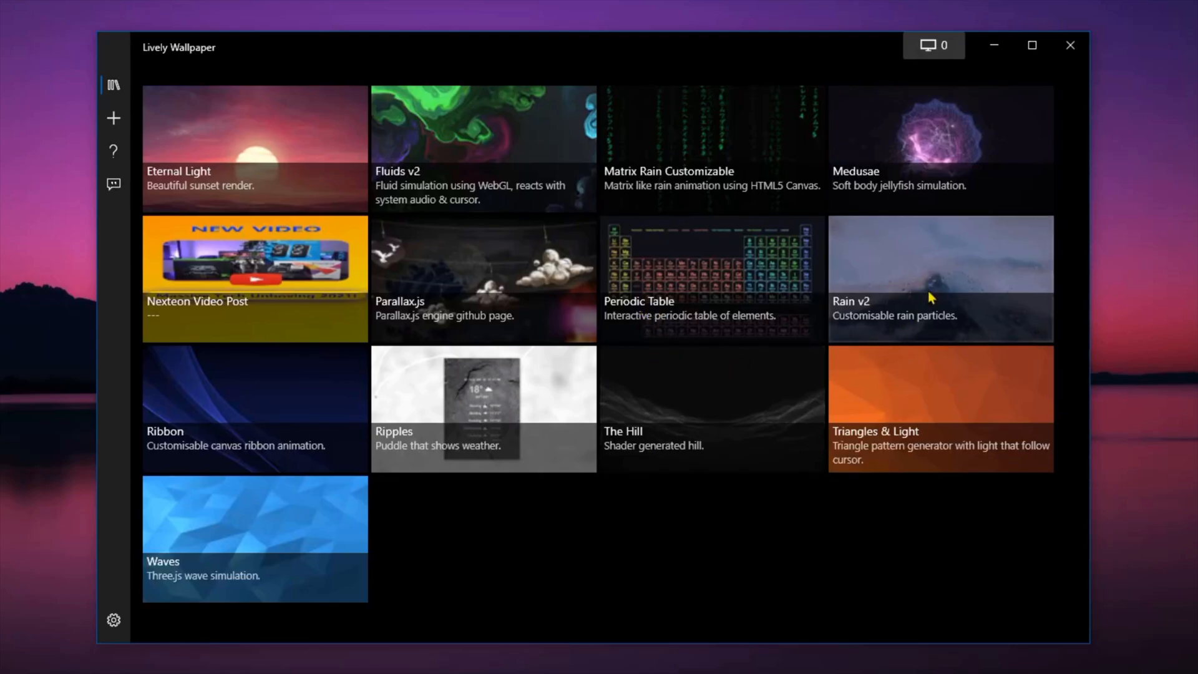
{"action": "mouse_move", "coordinate": [939, 284]}
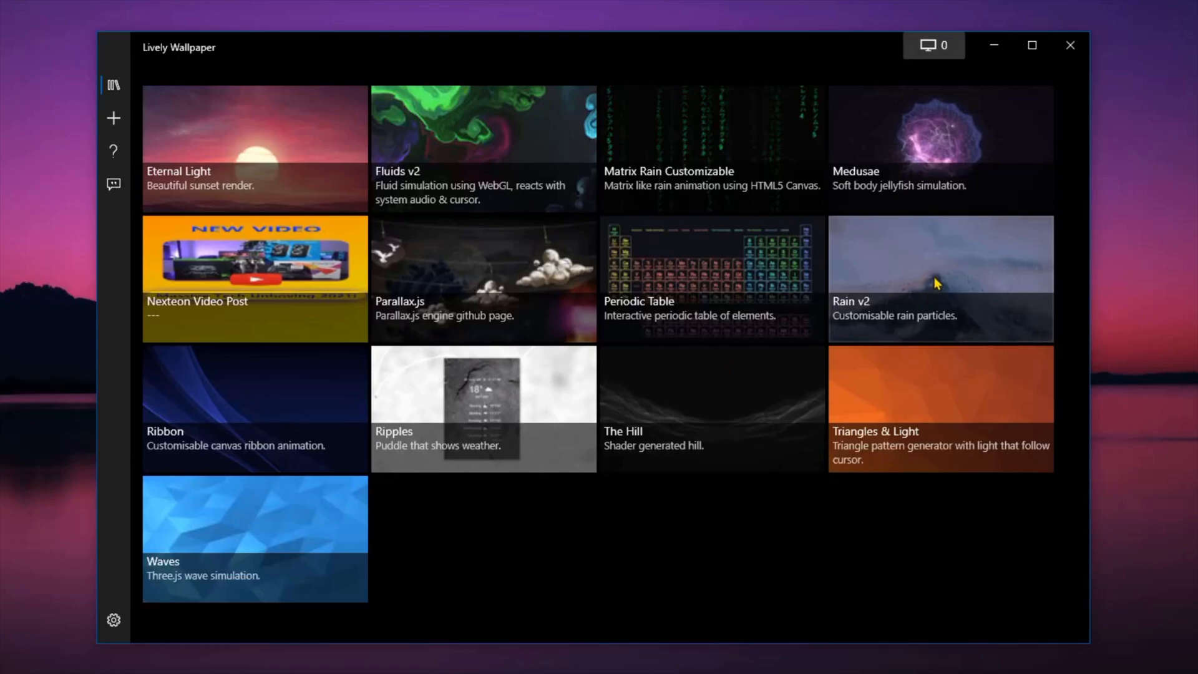
{"action": "mouse_move", "coordinate": [951, 277]}
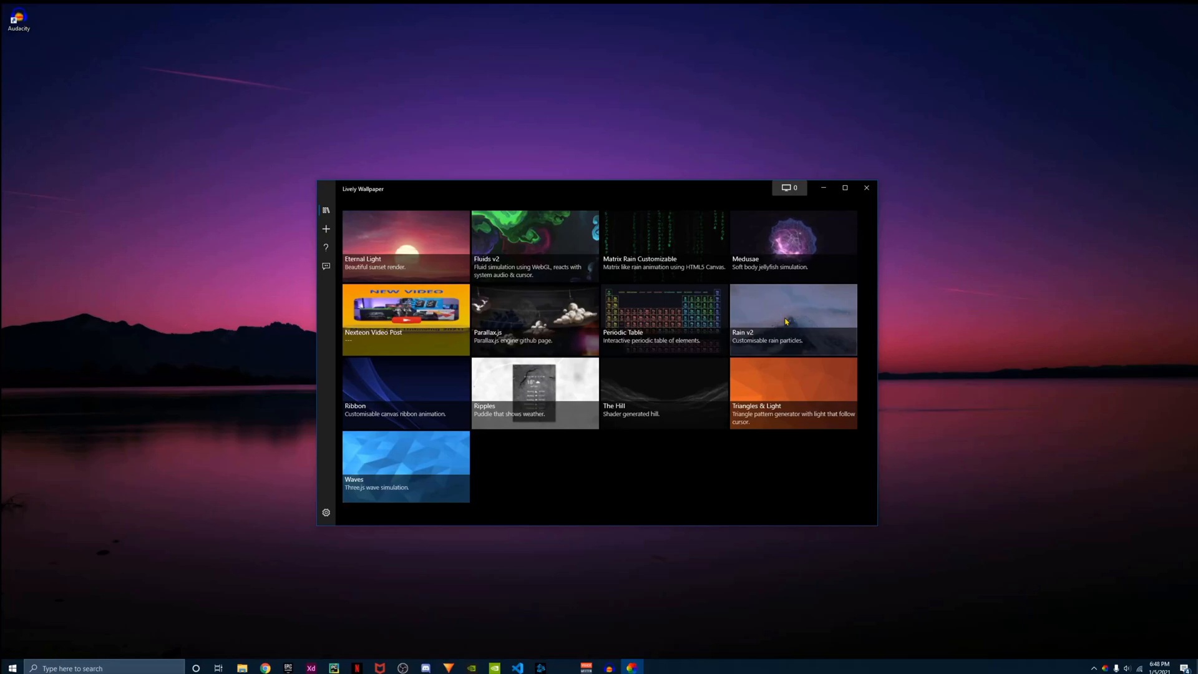
Step: Apply the Rain v2 rainy city-lights wallpaper to the desktop
{"action": "double_click", "coordinate": [792, 318]}
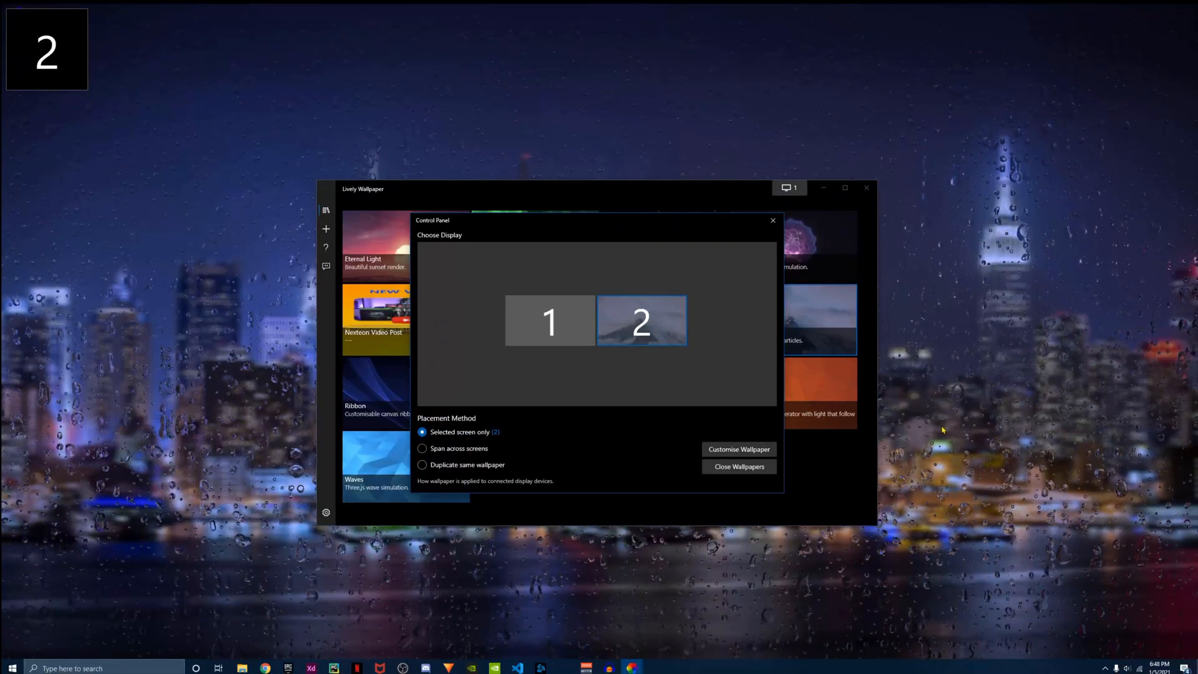
{"action": "mouse_move", "coordinate": [547, 419]}
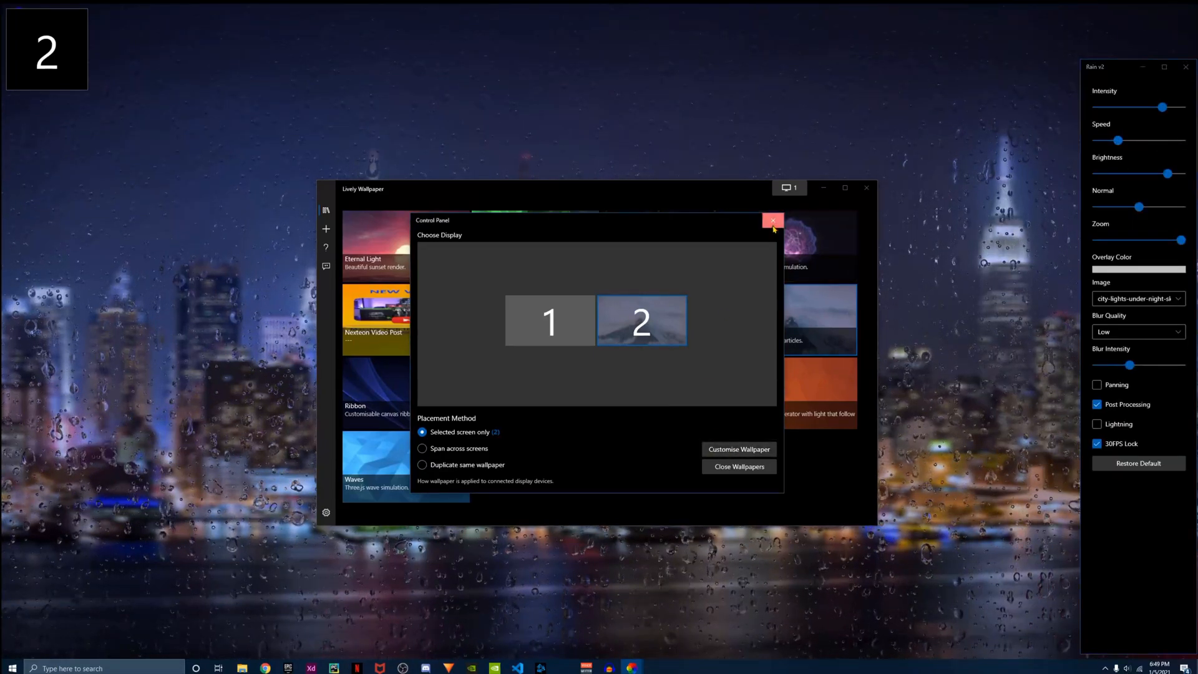
Step: Close the display panel, nudge the rain speed up then back down, and set blur intensity to about 41
{"action": "left_click", "coordinate": [770, 221]}
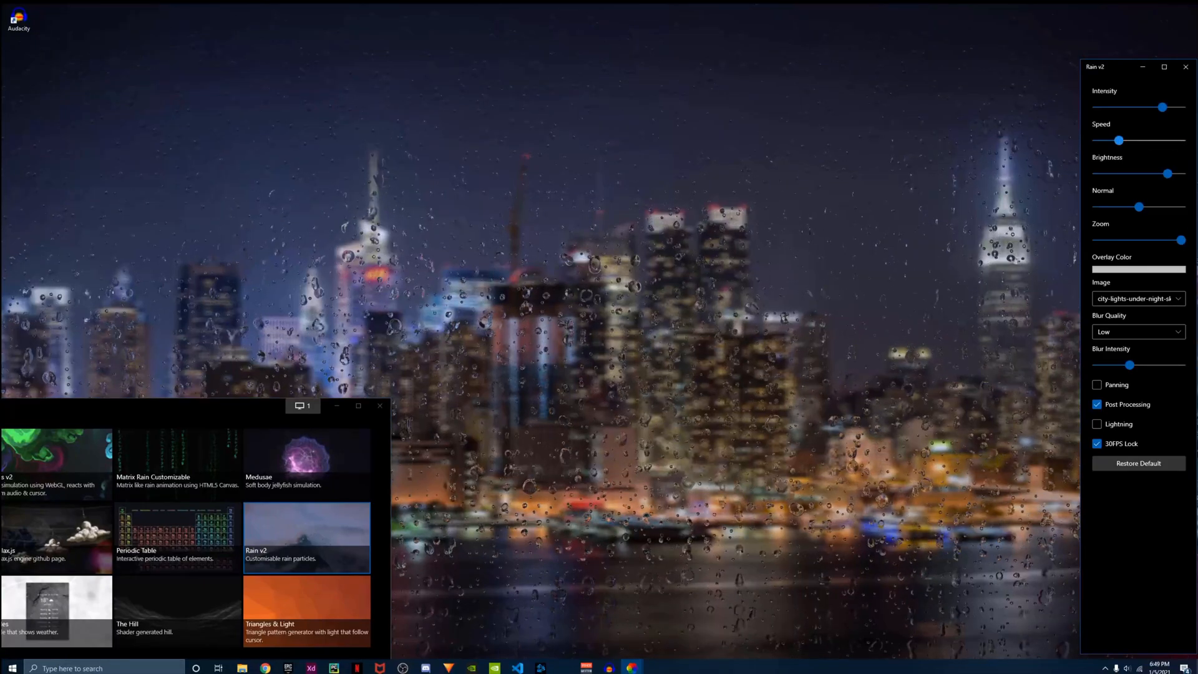
{"action": "left_click_drag", "start_coordinate": [1117, 139], "coordinate": [1180, 139]}
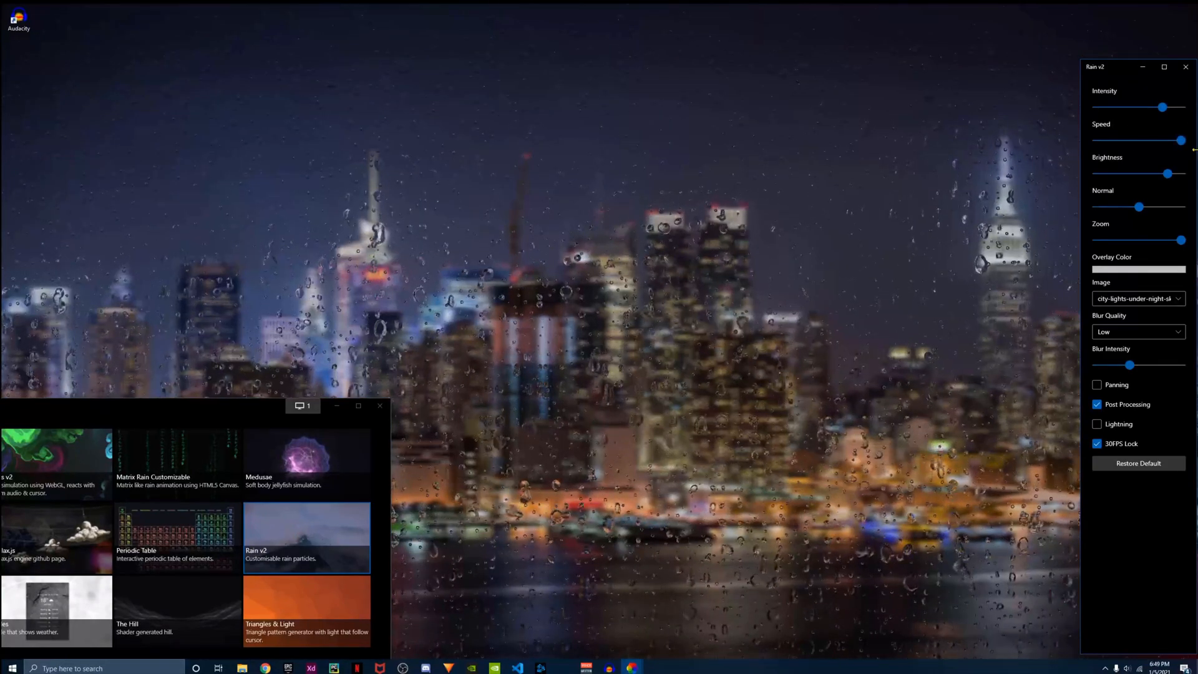
{"action": "left_click_drag", "start_coordinate": [1182, 140], "coordinate": [1131, 139]}
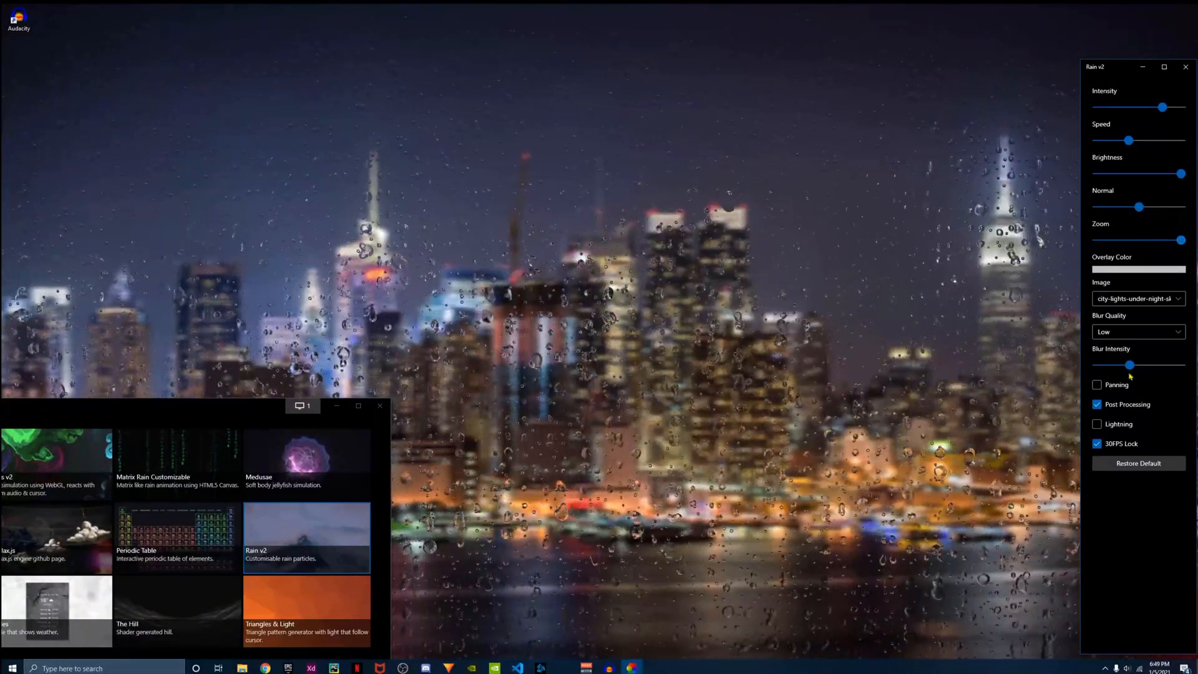
{"action": "left_click_drag", "start_coordinate": [1128, 364], "coordinate": [1131, 364]}
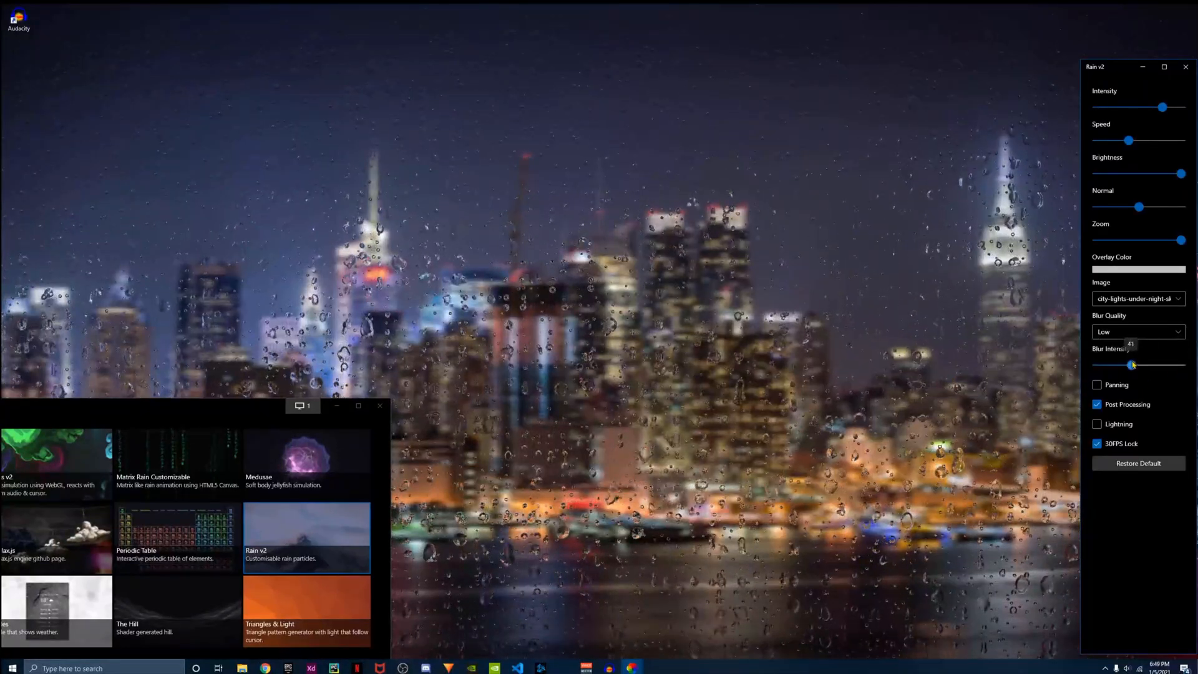